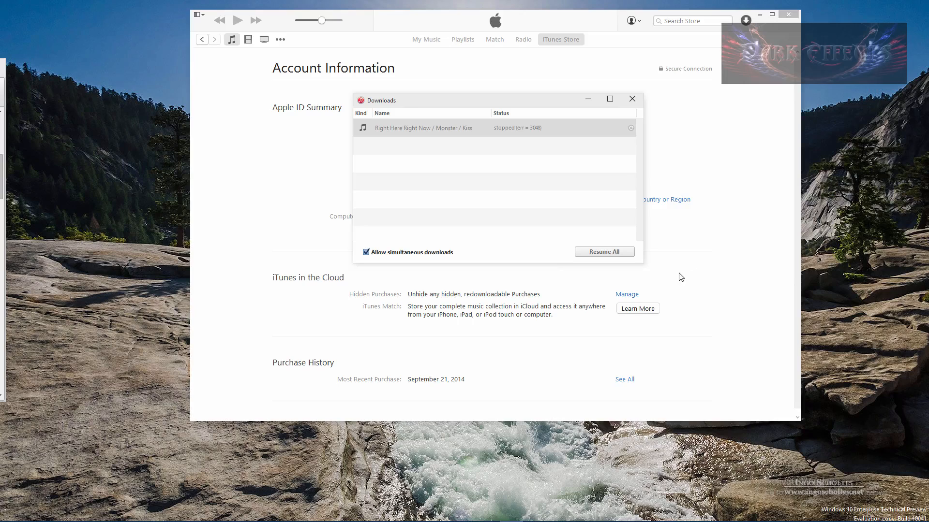
pyautogui.moveTo(511, 153)
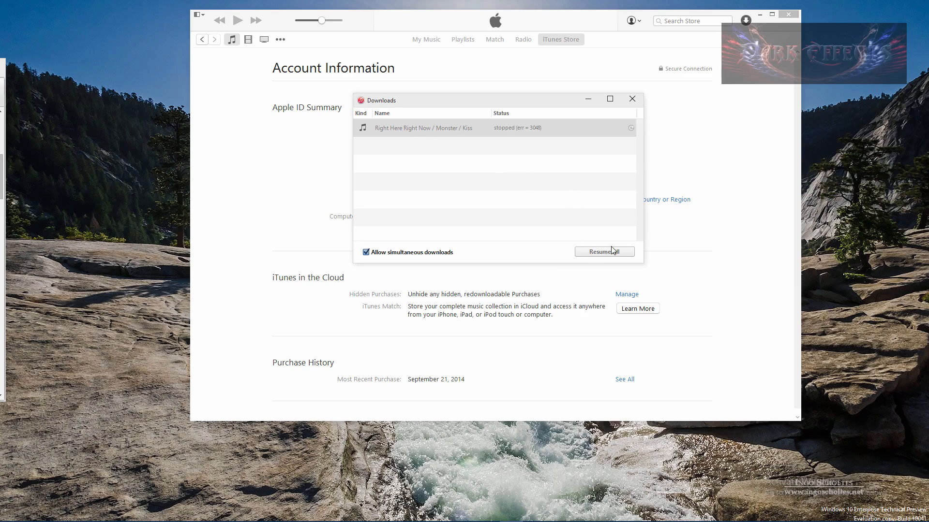
# Step: Attempt to restart the stopped song download and dismiss the not-authorized warning
pyautogui.click(603, 251)
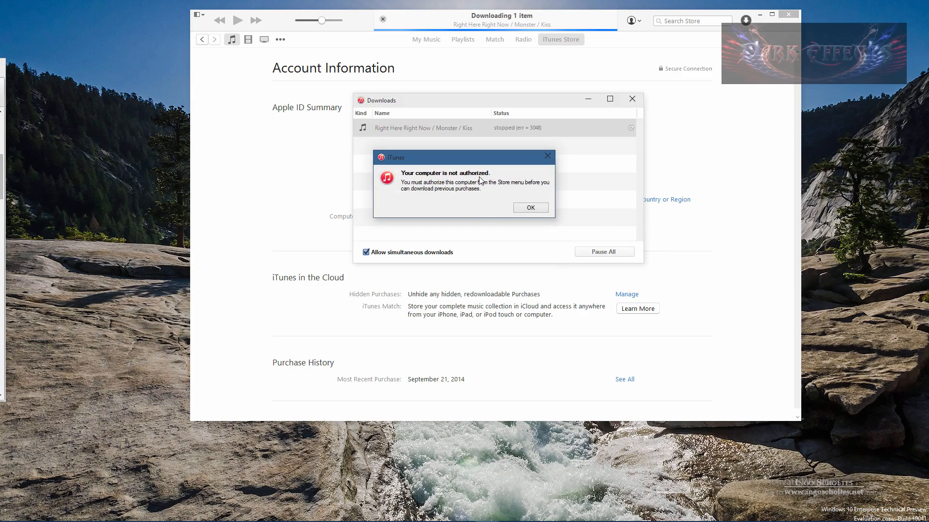
pyautogui.moveTo(481, 189)
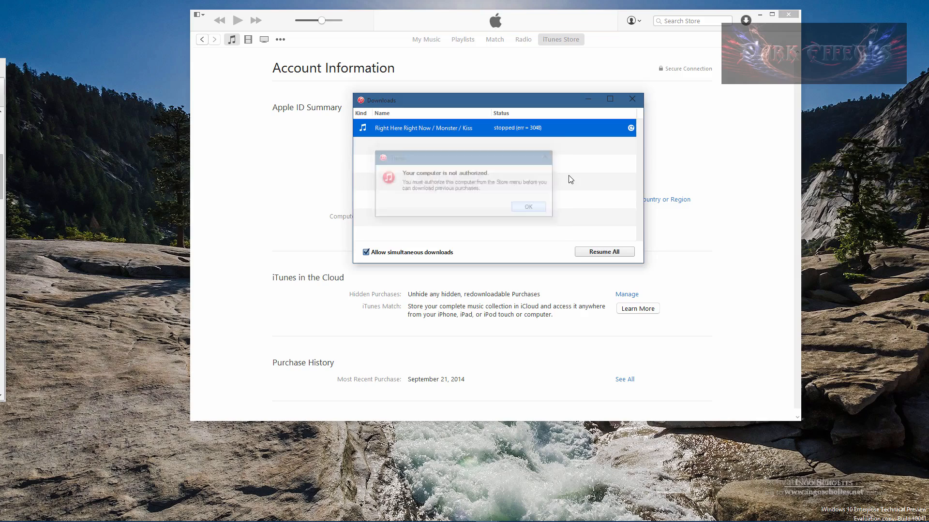
pyautogui.click(527, 207)
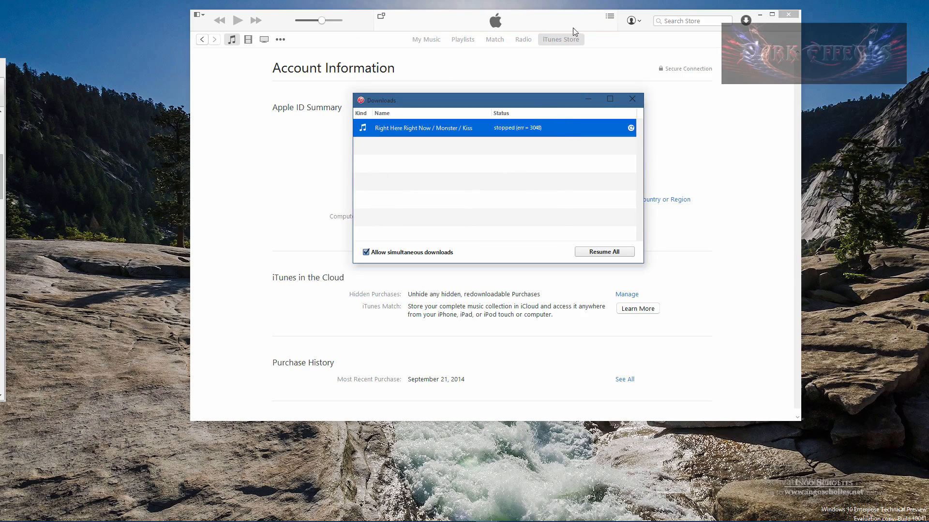
pyautogui.moveTo(418, 30)
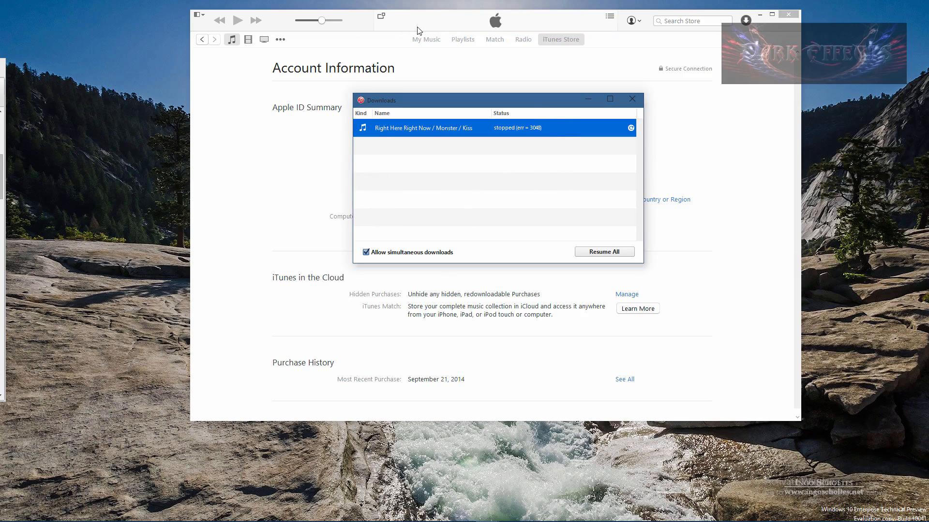
pyautogui.moveTo(453, 101)
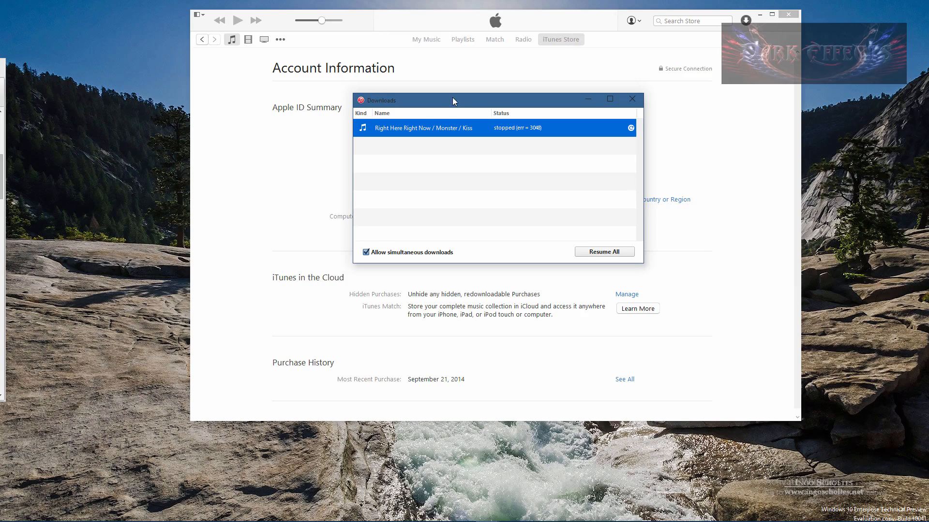
# Step: Authorize this computer via iTunes Store > Authorize This Computer, submitting the Apple ID credentials
pyautogui.click(199, 15)
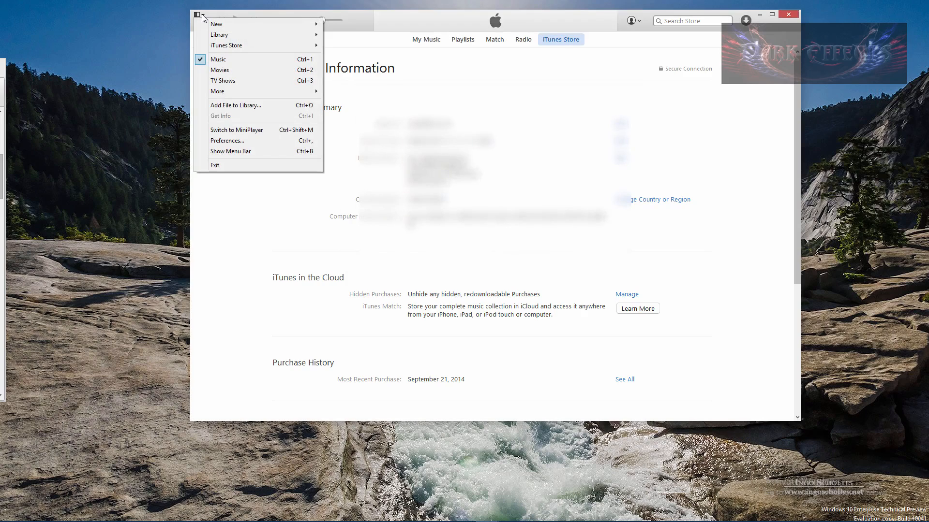
pyautogui.moveTo(226, 46)
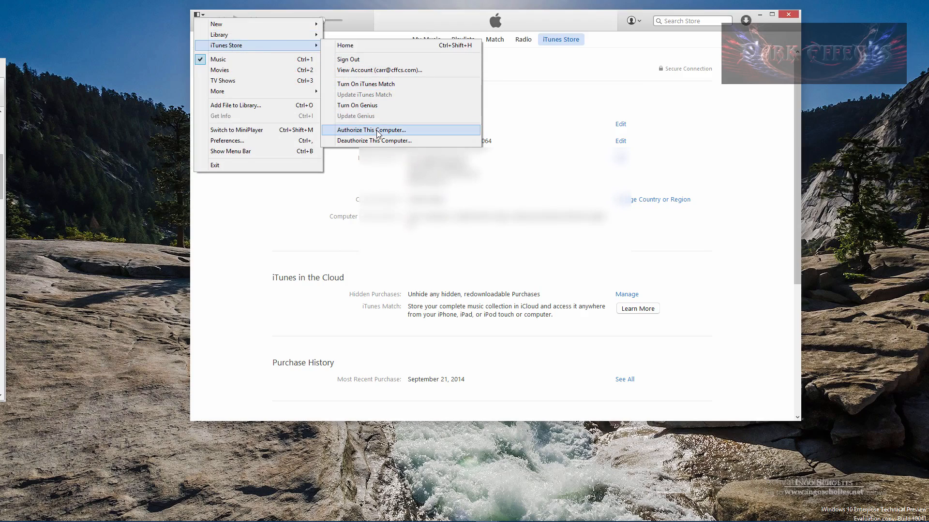
pyautogui.click(371, 129)
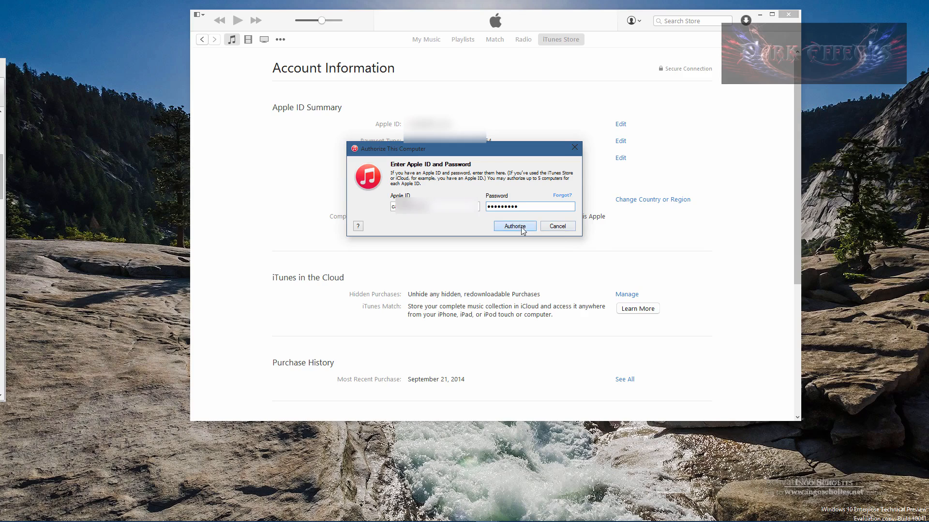
pyautogui.click(513, 226)
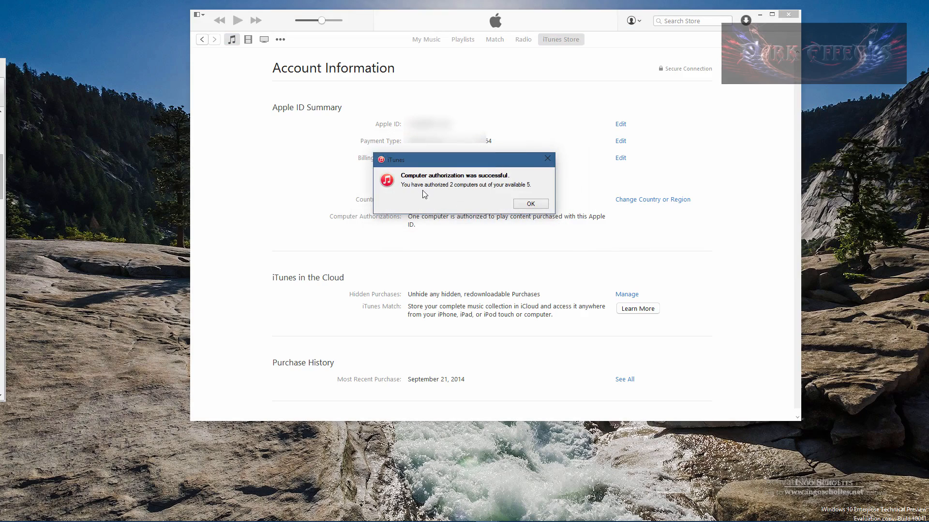
pyautogui.moveTo(503, 193)
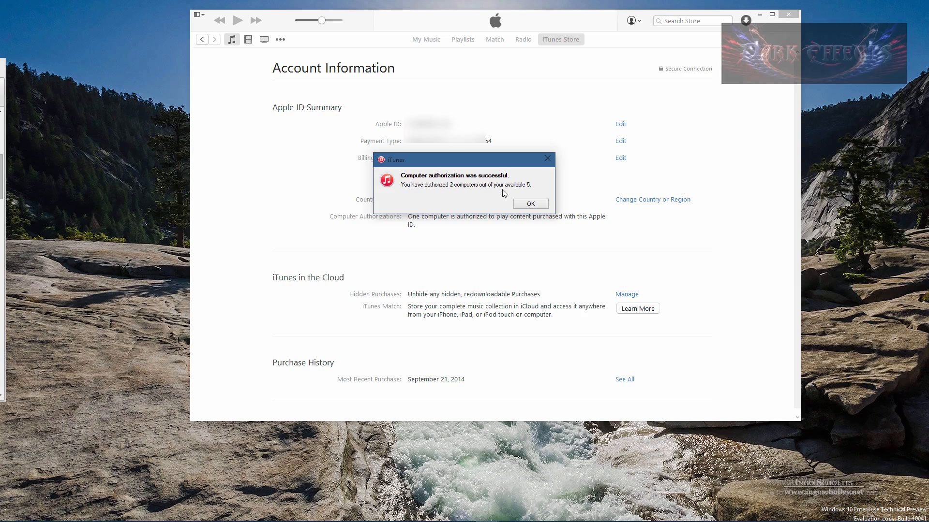
# Step: Dismiss the success message and resume the stalled Kiss song in the Downloads window
pyautogui.click(529, 204)
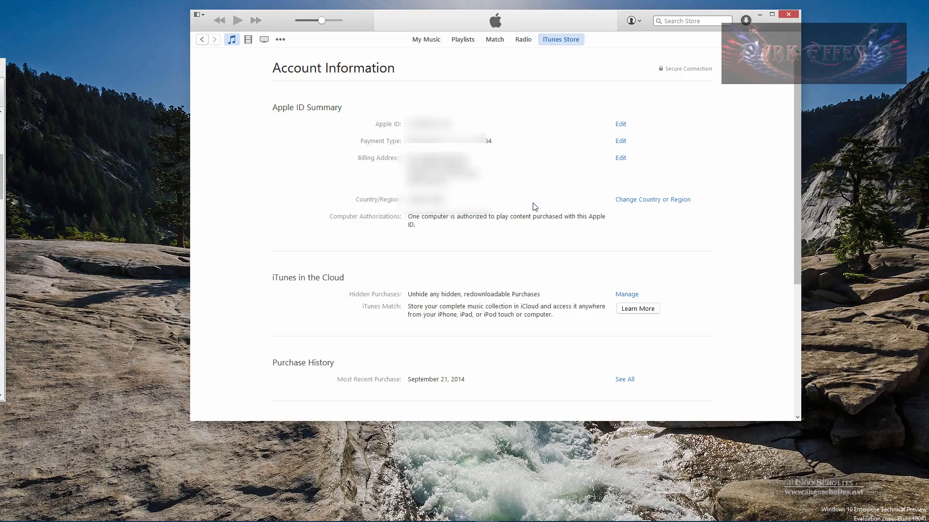
pyautogui.moveTo(530, 200)
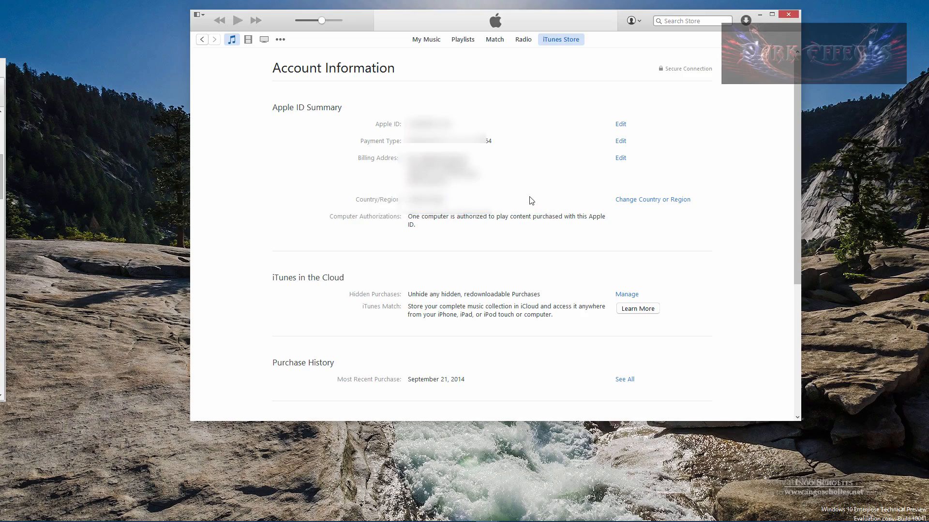
pyautogui.click(746, 20)
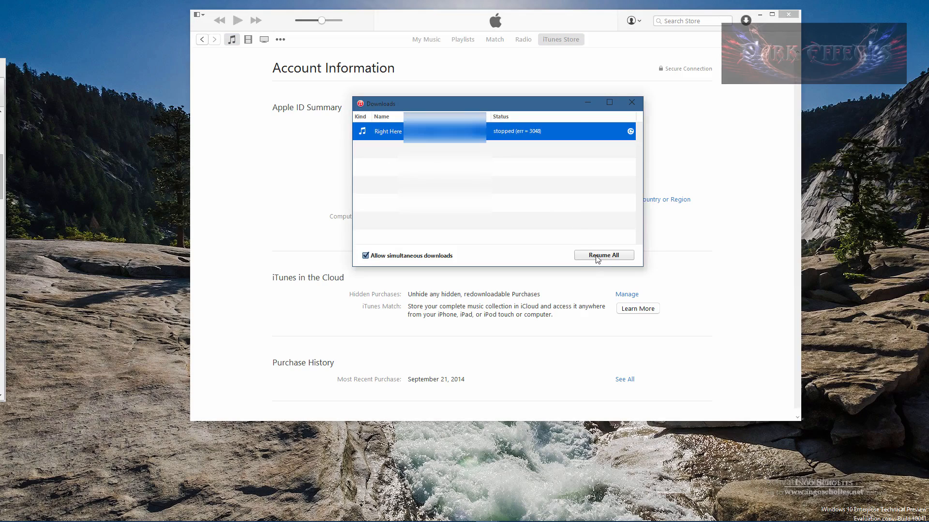
pyautogui.click(603, 254)
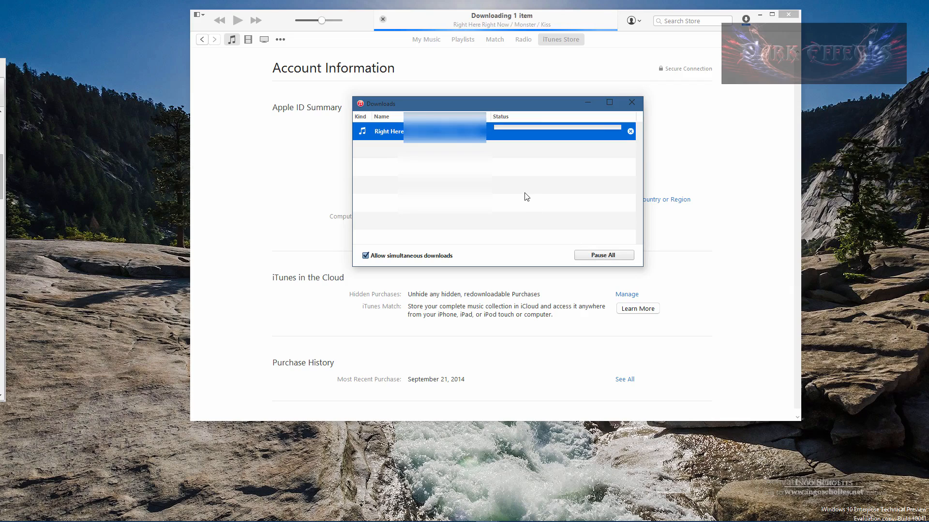